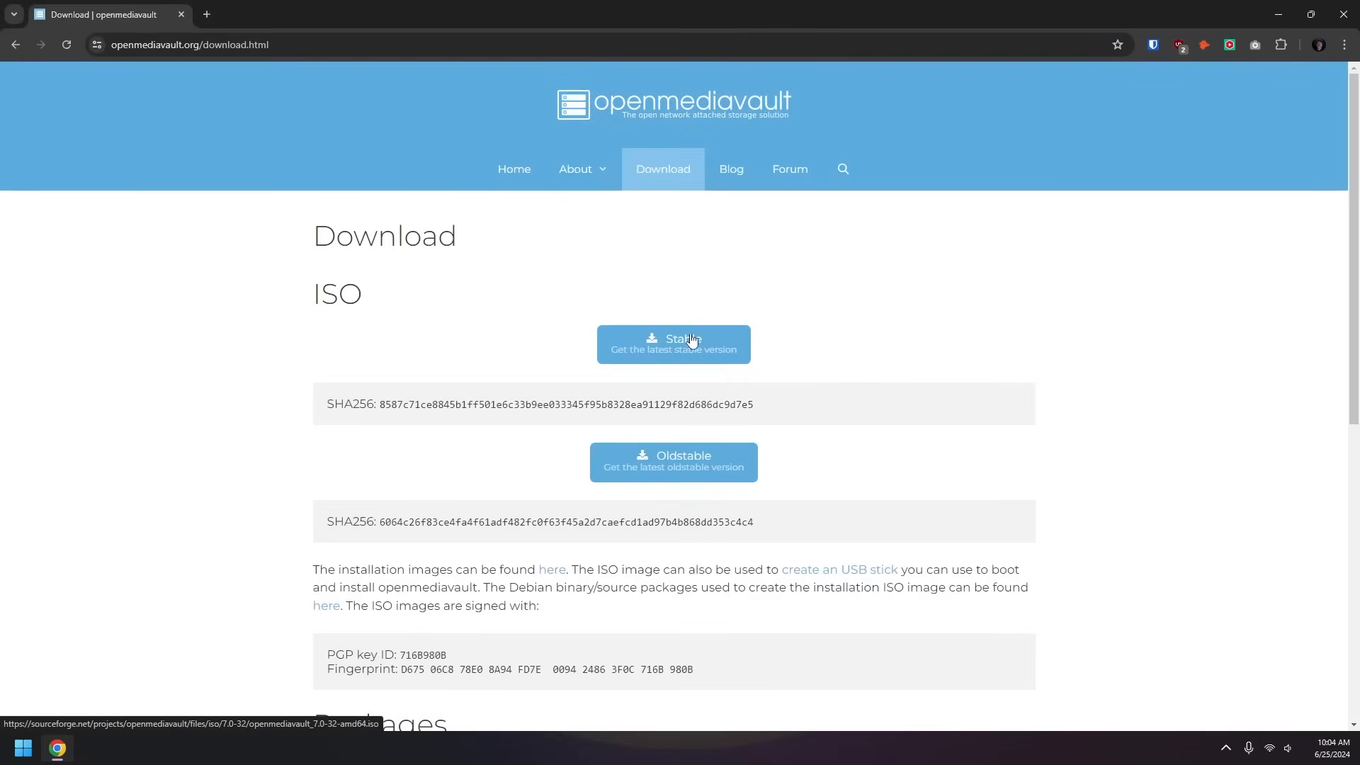
pyautogui.moveTo(673, 354)
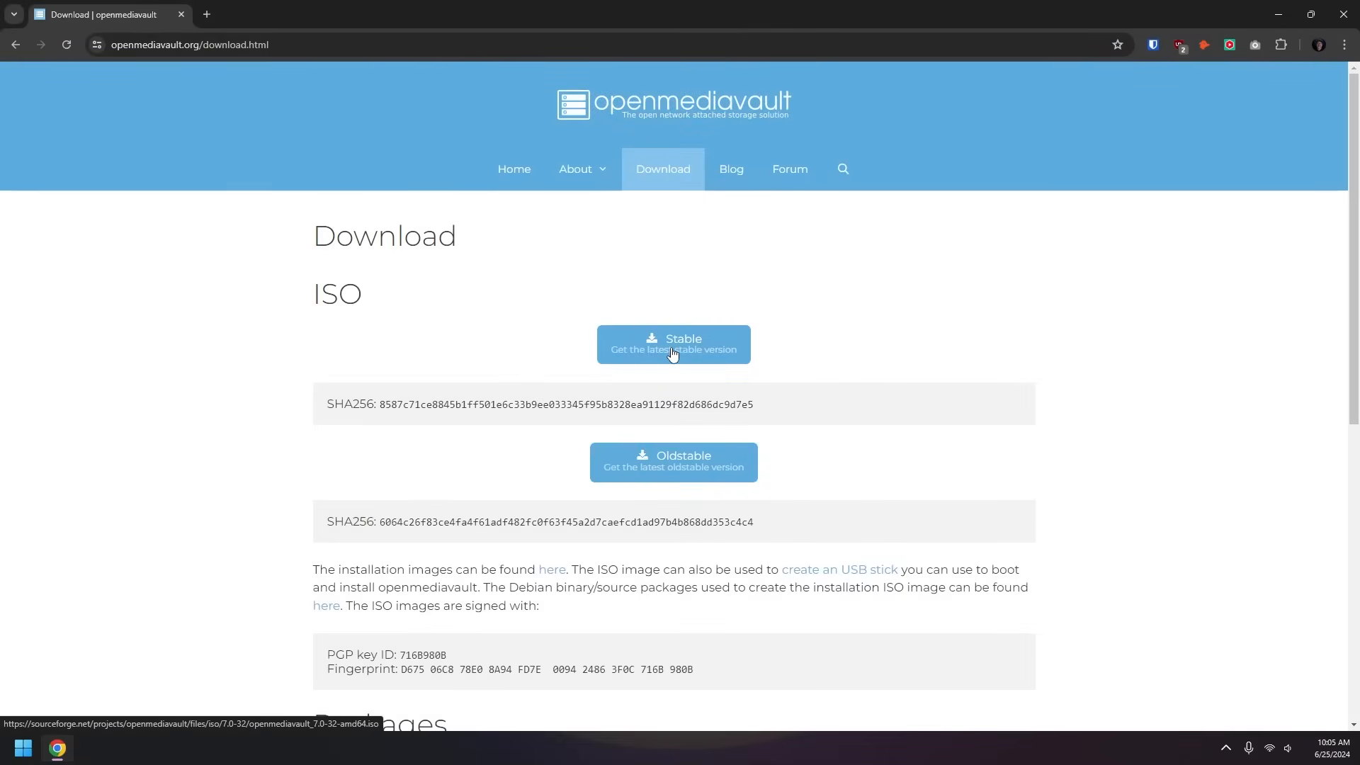